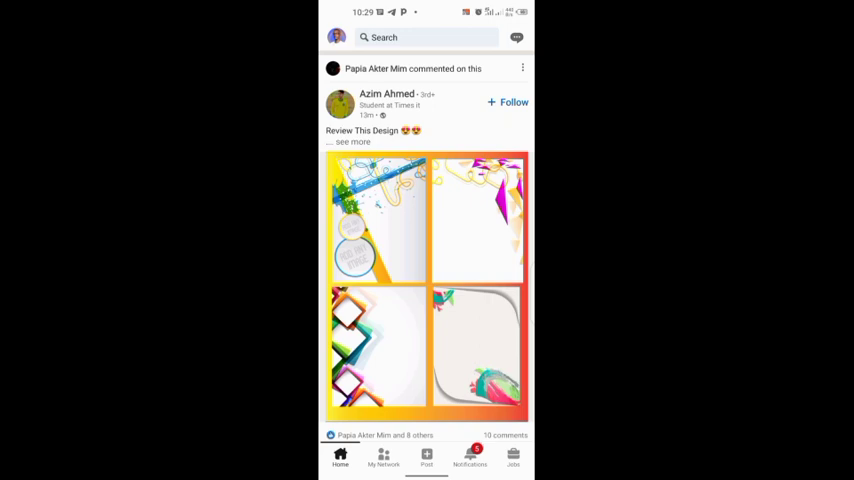
- Leave LinkedIn's home feed and return to the Android app drawer
{"action": "left_click", "coordinate": [426, 457]}
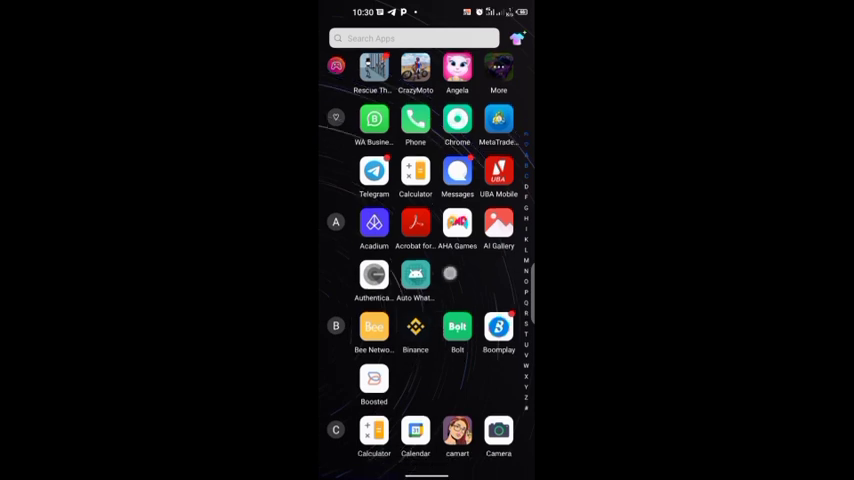
- Scroll the app drawer to the P section and launch Play Store
{"action": "scroll", "scroll_direction": "down", "scroll_amount": 3}
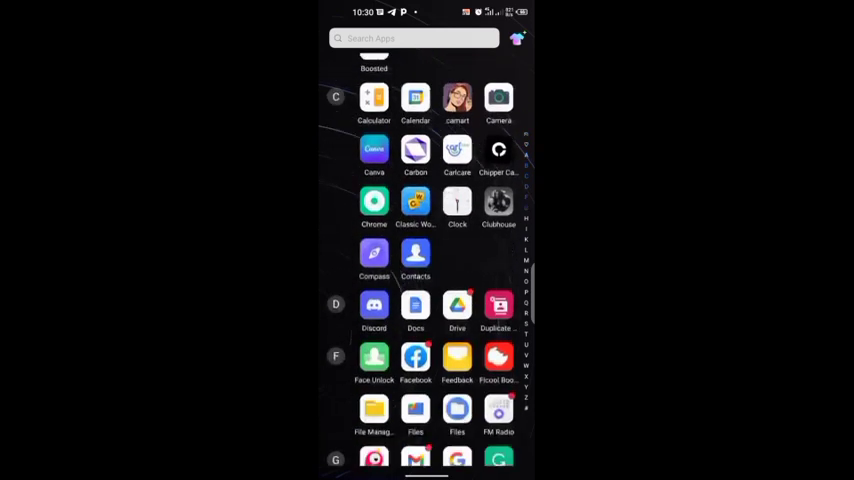
{"action": "scroll", "scroll_direction": "up", "scroll_amount": 3}
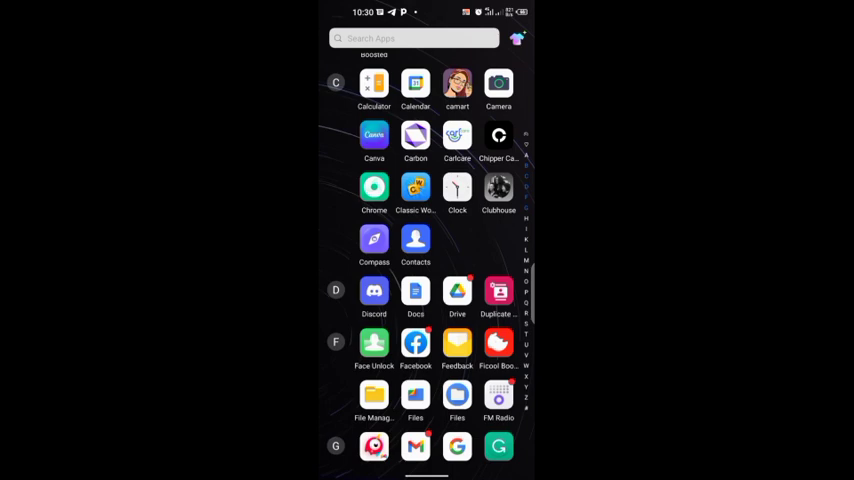
{"action": "scroll", "scroll_direction": "down", "scroll_amount": 3}
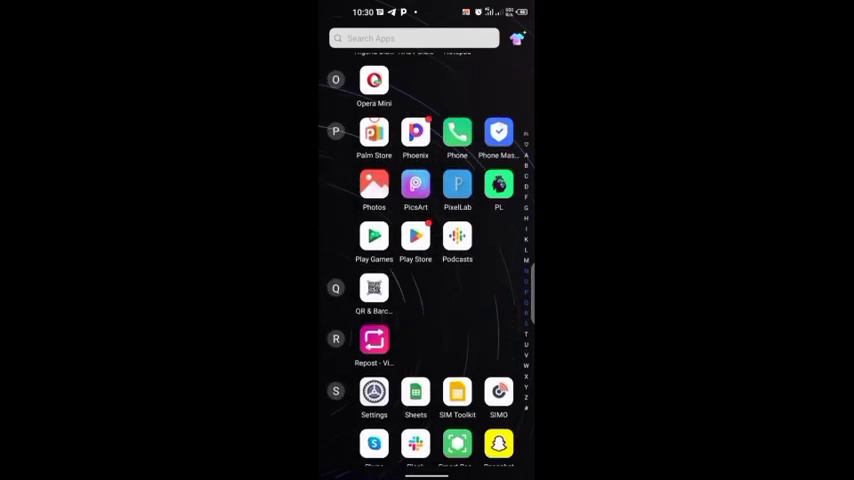
{"action": "left_click", "coordinate": [415, 236]}
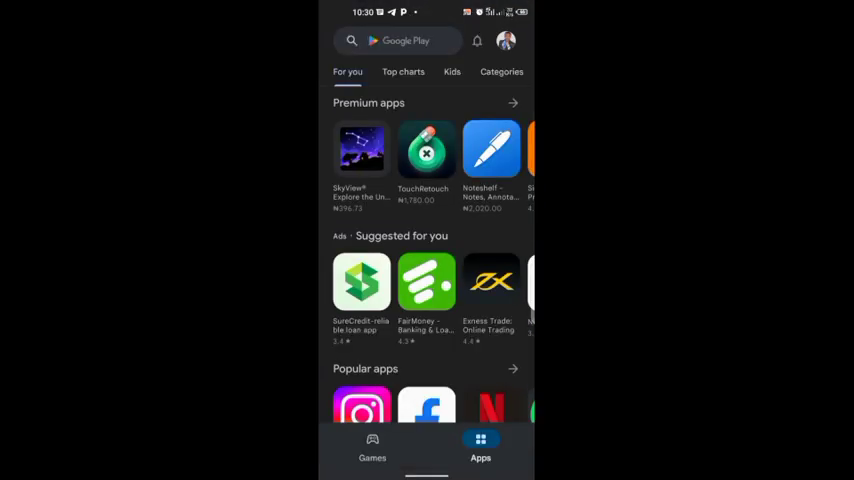
- Search Play Store for 'linkedin', update LinkedIn, and open the updated app
{"action": "left_click", "coordinate": [420, 41]}
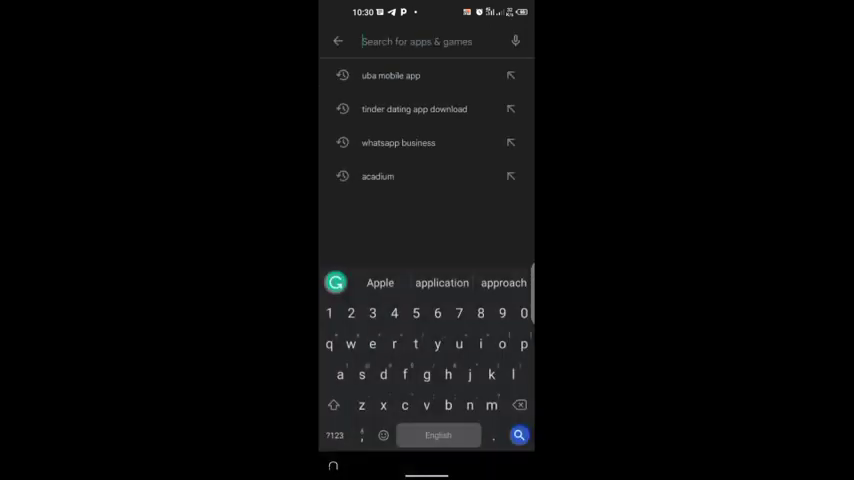
{"action": "type", "text": "linkedin"}
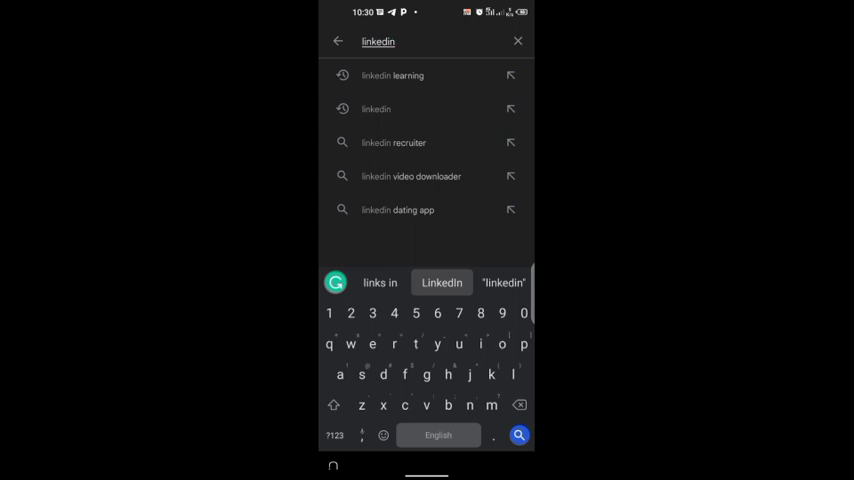
{"action": "left_click", "coordinate": [519, 435]}
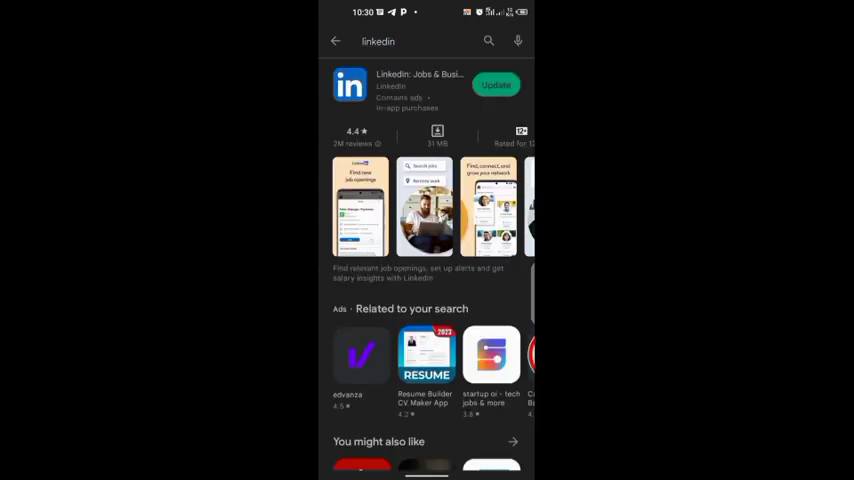
{"action": "left_click", "coordinate": [496, 85]}
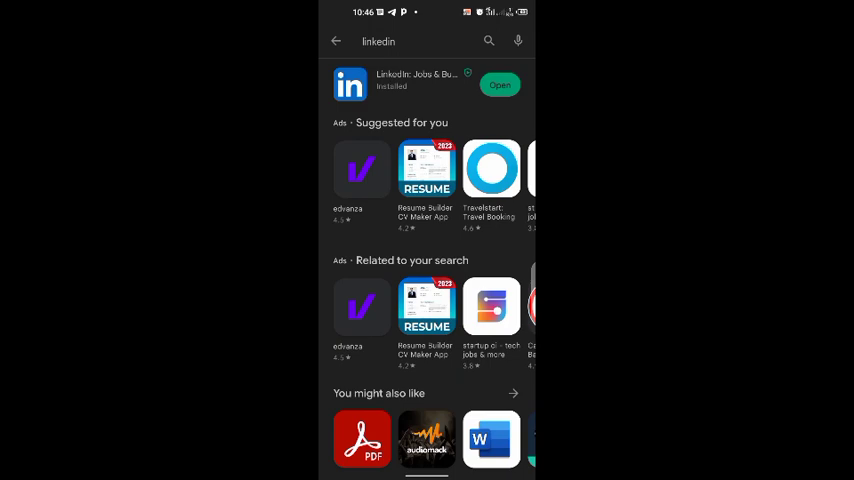
{"action": "left_click", "coordinate": [500, 84]}
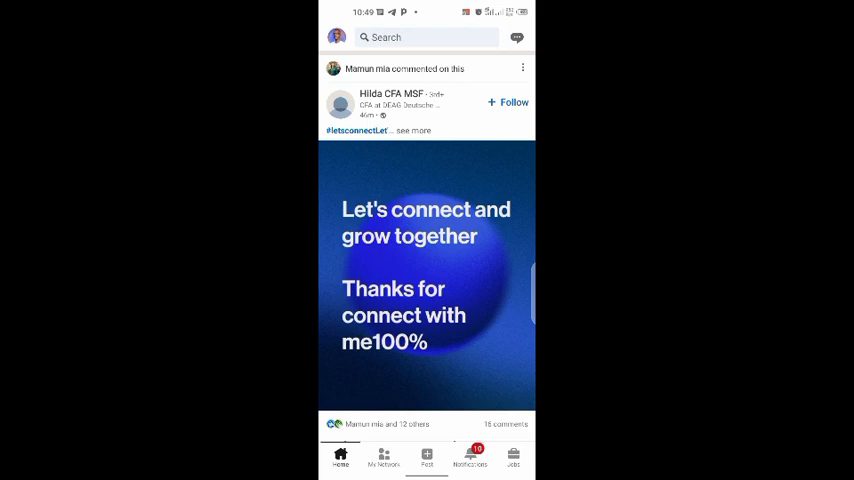
- Start a new post and schedule it for April 3, 2023 at 9:00 AM
{"action": "left_click", "coordinate": [426, 455]}
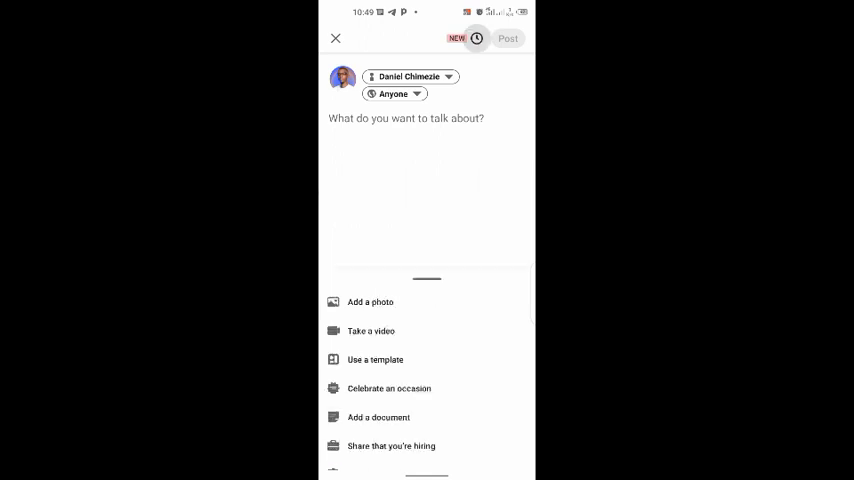
{"action": "left_click", "coordinate": [477, 38]}
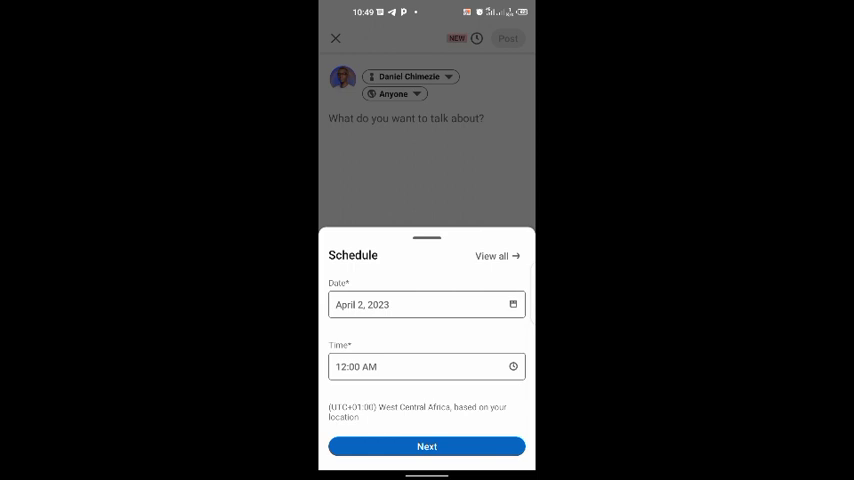
{"action": "left_click", "coordinate": [413, 305]}
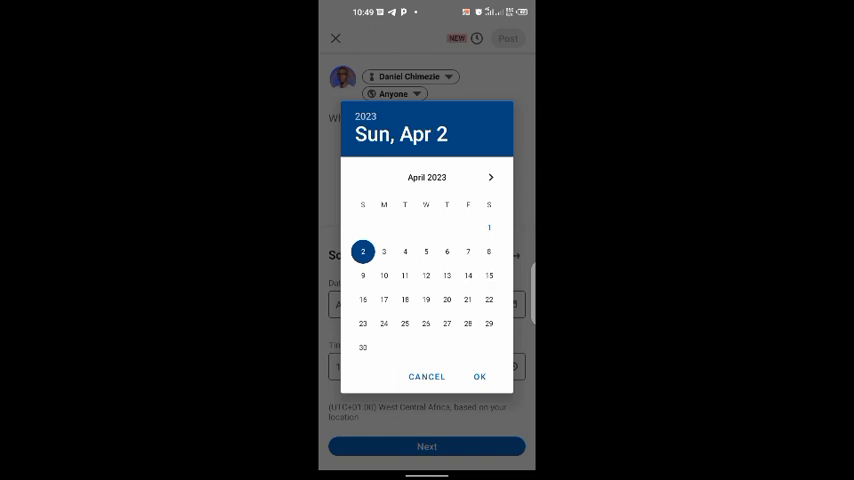
{"action": "left_click", "coordinate": [384, 251]}
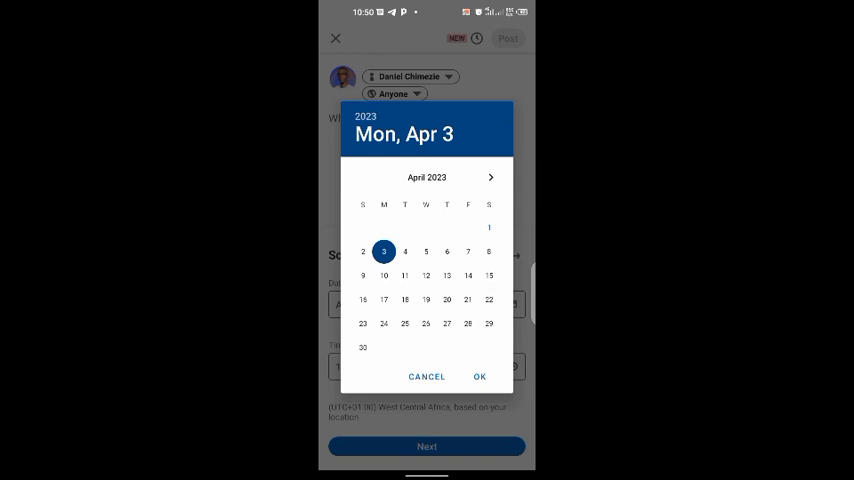
{"action": "left_click", "coordinate": [479, 377]}
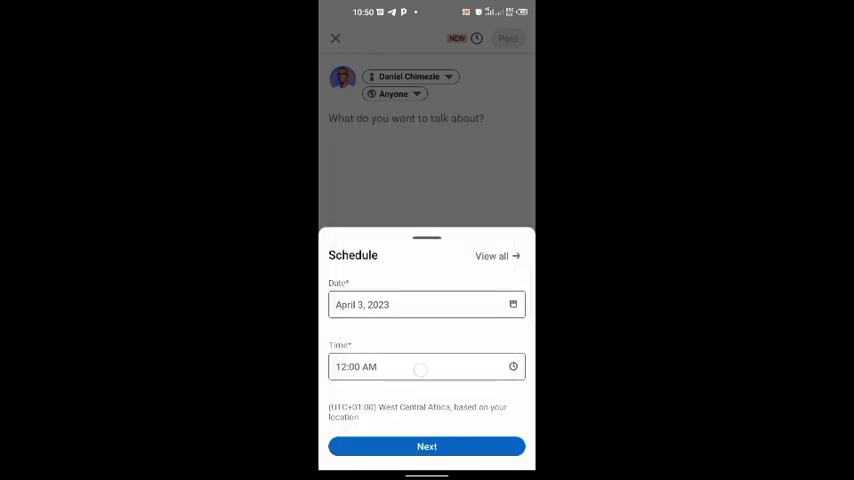
{"action": "left_click", "coordinate": [426, 366]}
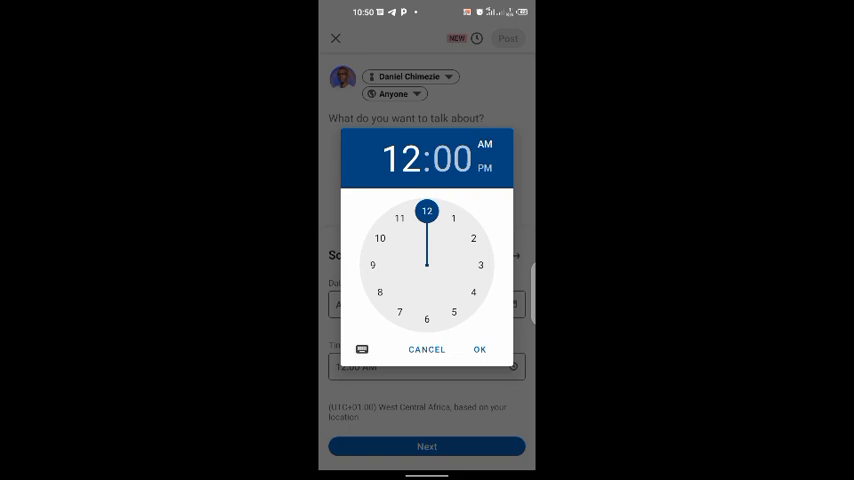
{"action": "left_click", "coordinate": [372, 264]}
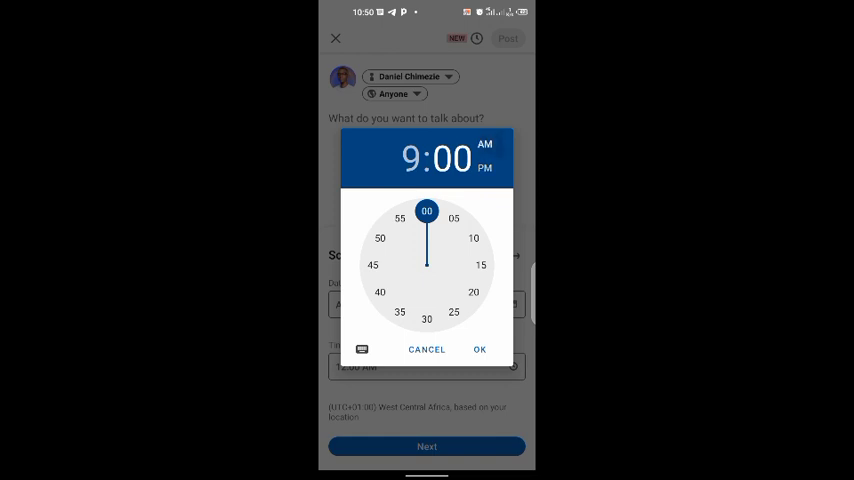
{"action": "left_click", "coordinate": [479, 349]}
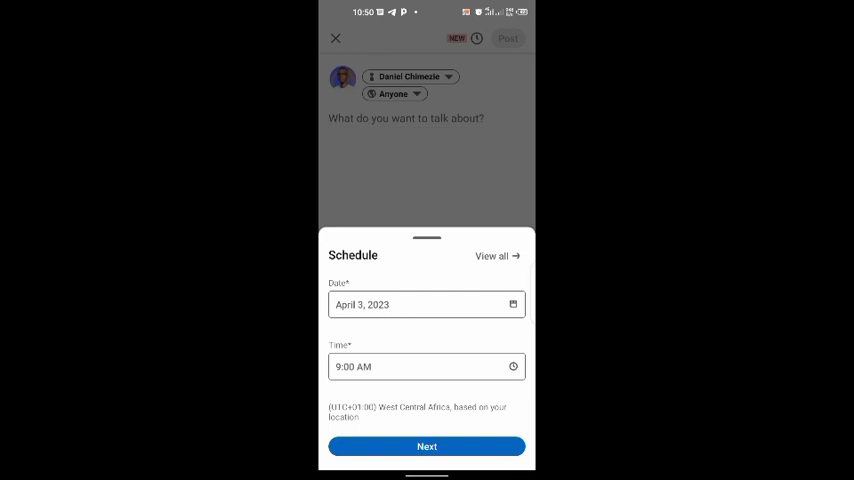
{"action": "left_click", "coordinate": [426, 446]}
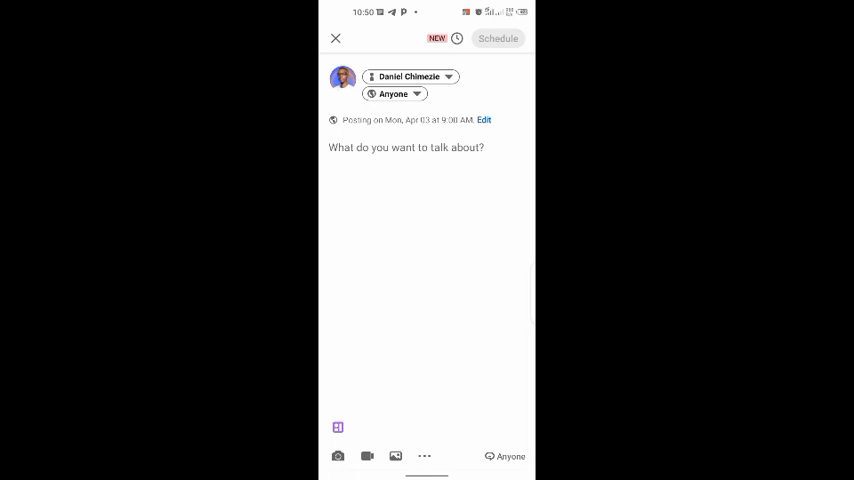
- Grant LinkedIn media access and attach the trading plan cartoon image
{"action": "left_click", "coordinate": [395, 456]}
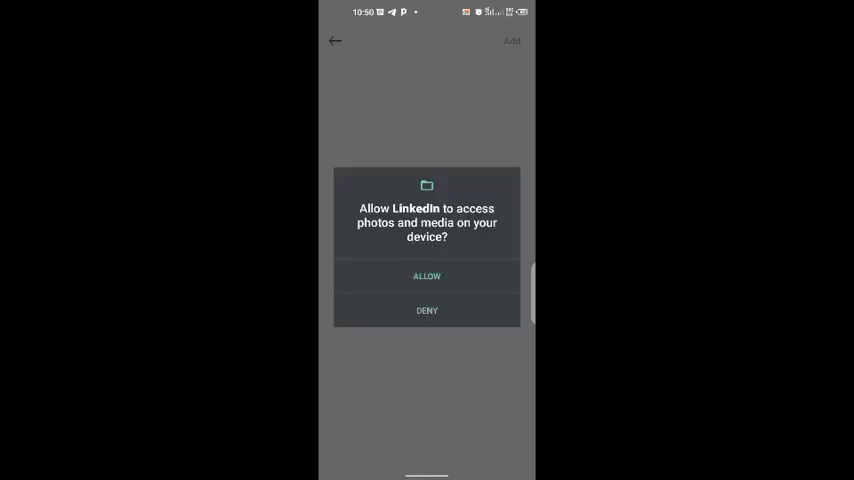
{"action": "left_click", "coordinate": [427, 276]}
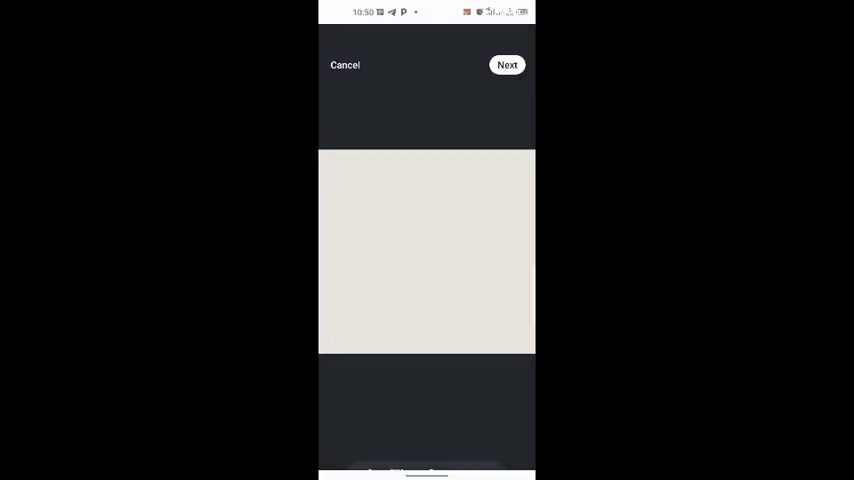
{"action": "left_click", "coordinate": [507, 64]}
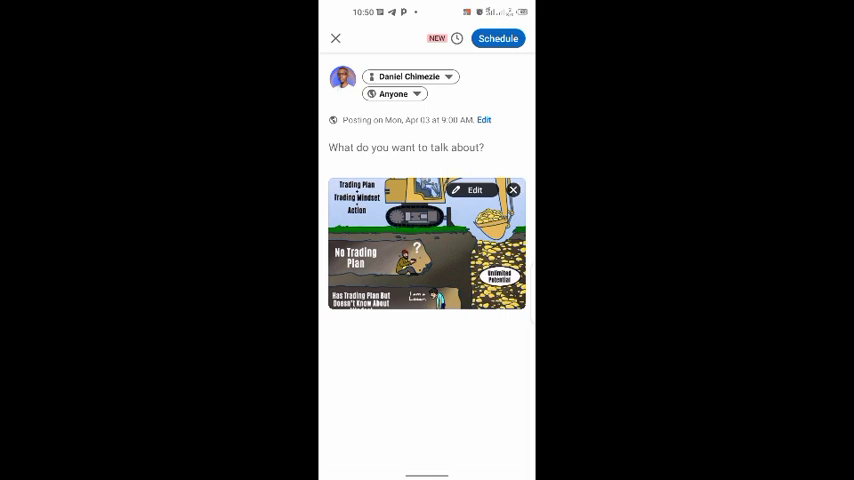
- Write the caption 'Trader day out.' with #mindset and schedule the post
{"action": "left_click", "coordinate": [406, 147]}
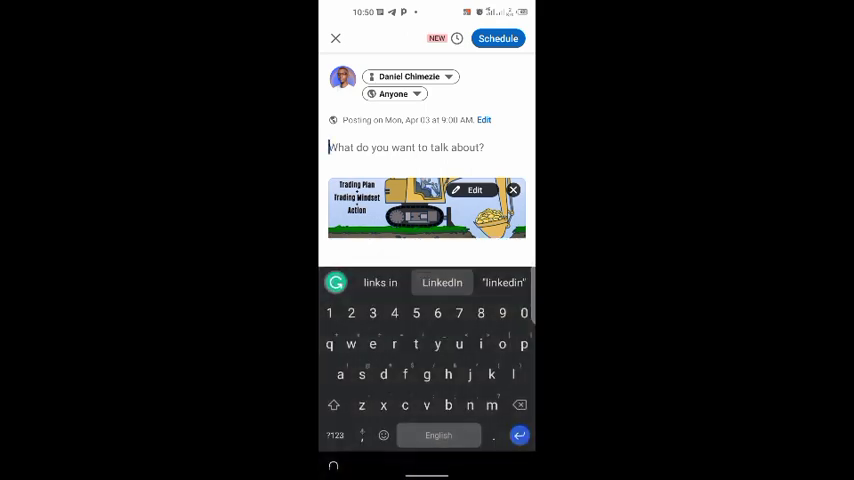
{"action": "left_click", "coordinate": [333, 405]}
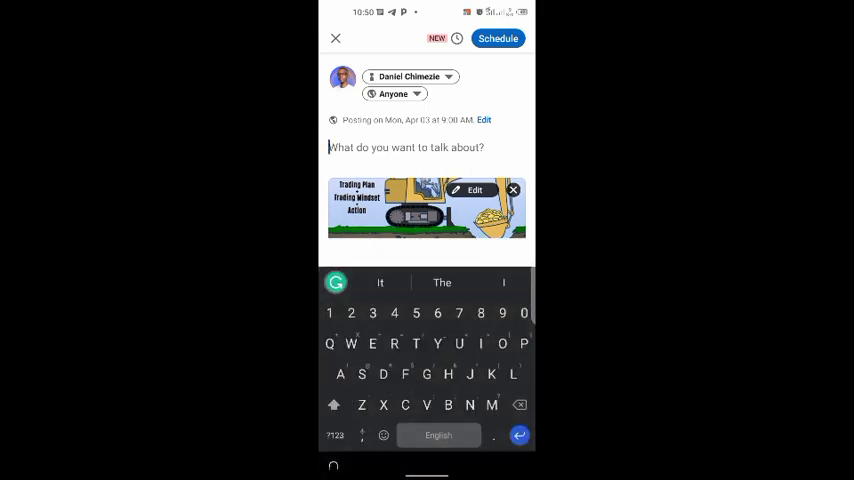
{"action": "type", "text": "Trader day out."}
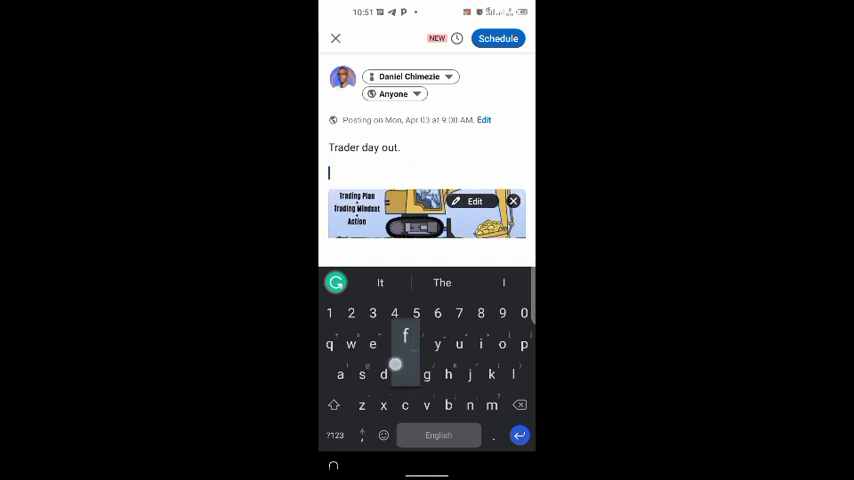
{"action": "type", "text": "#mindset"}
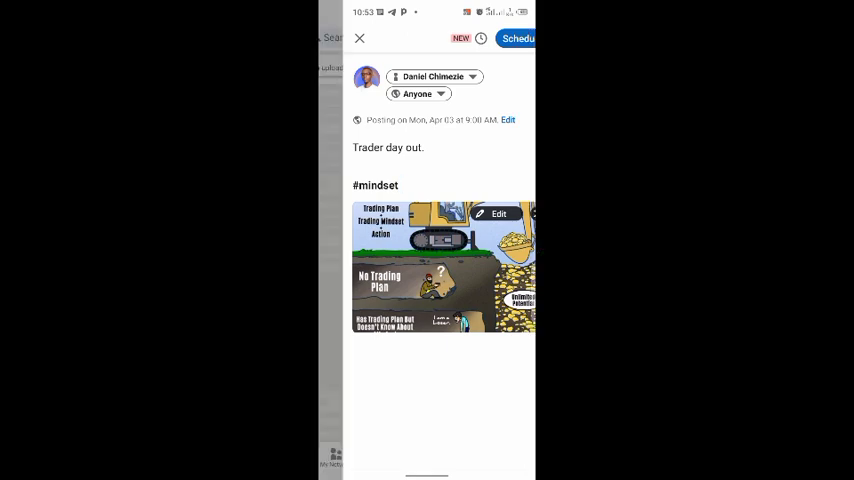
{"action": "left_click", "coordinate": [360, 38]}
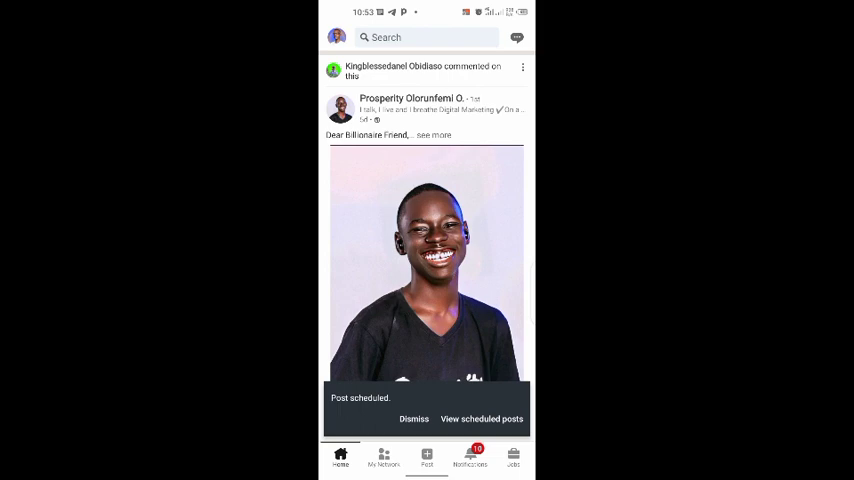
{"action": "left_click", "coordinate": [481, 418]}
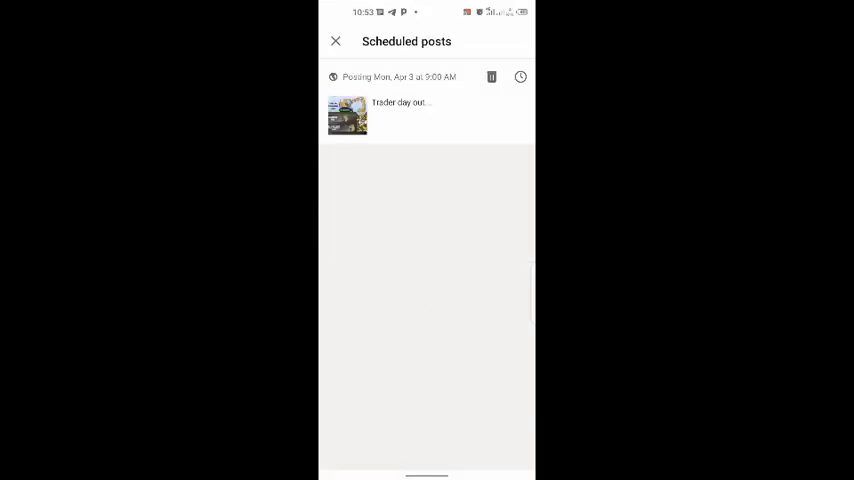
{"action": "left_click", "coordinate": [335, 41]}
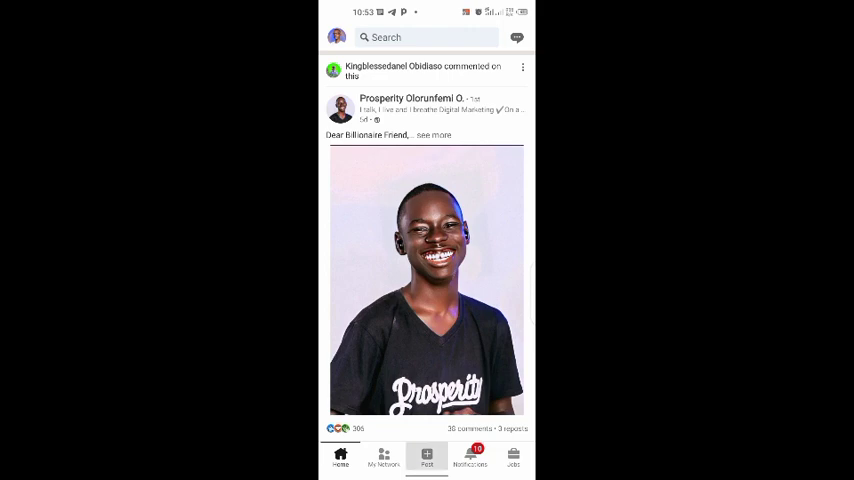
- Open the scheduled posts list and delete the 'Trader day out.' post
{"action": "left_click", "coordinate": [426, 458]}
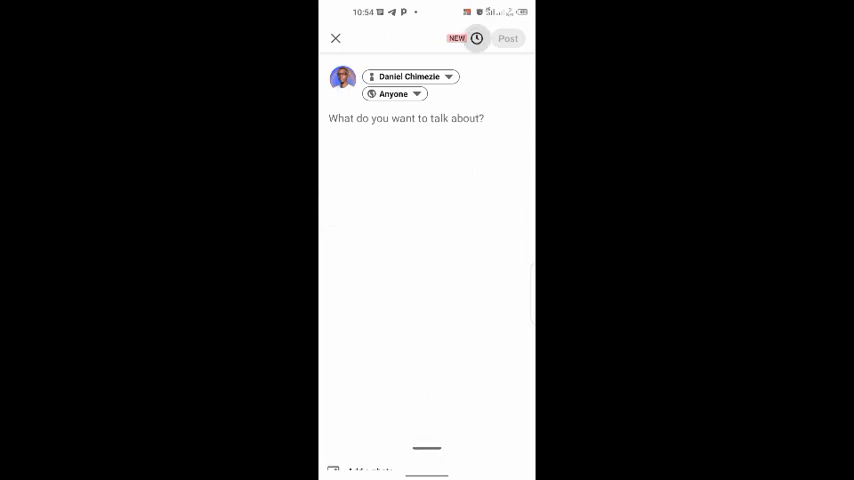
{"action": "left_click", "coordinate": [476, 38]}
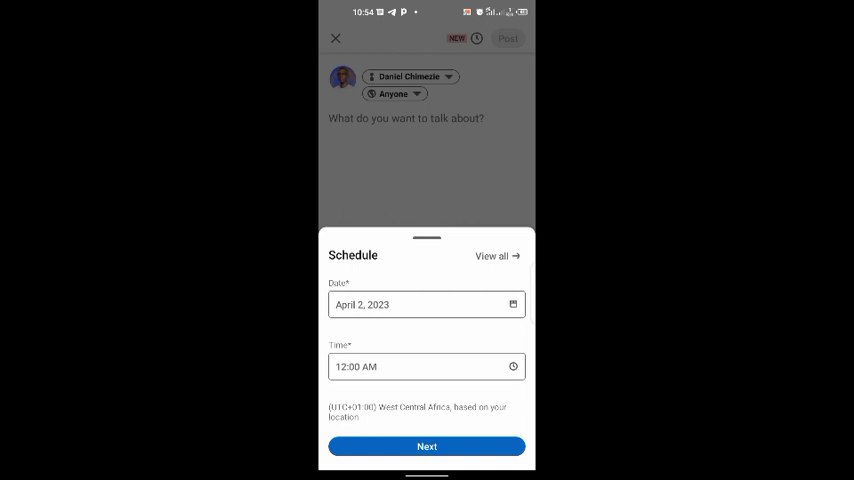
{"action": "left_click", "coordinate": [497, 256]}
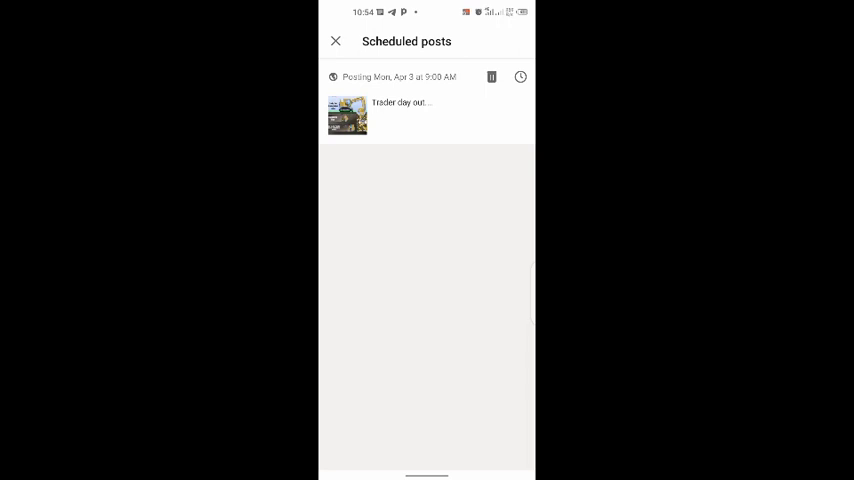
{"action": "left_click", "coordinate": [491, 77]}
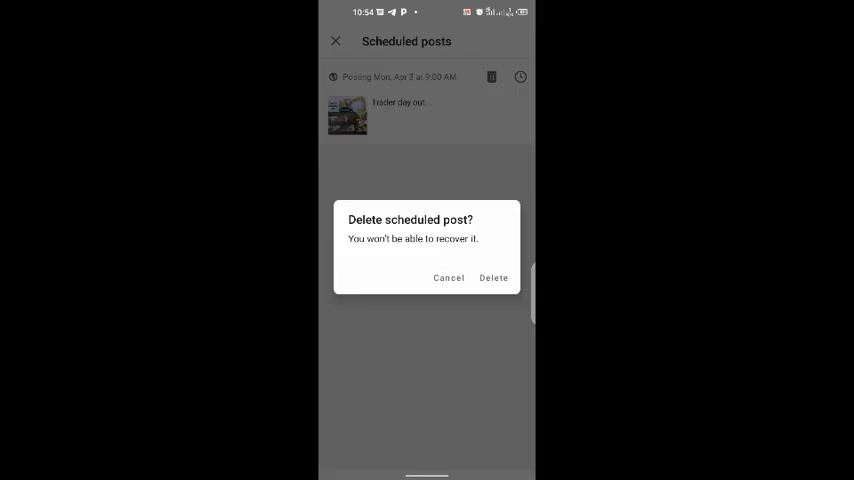
{"action": "left_click", "coordinate": [493, 278]}
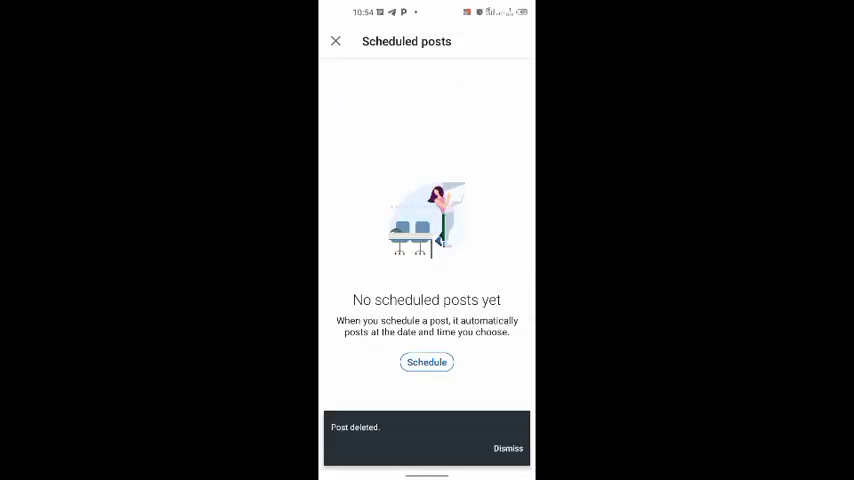